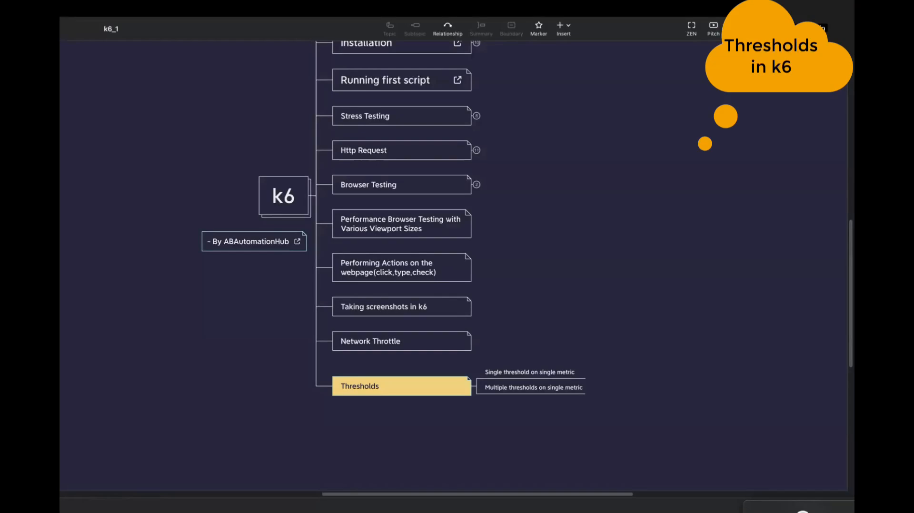
Add thresholds: { http_req_failed: ['rate<0.01'], } to the k6 options.
{"action": "scroll", "scroll_direction": "down", "scroll_amount": 3}
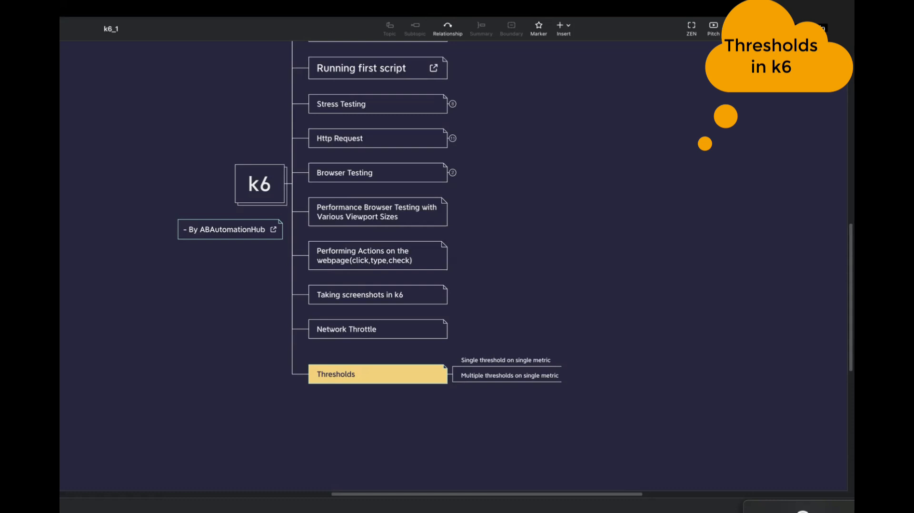
{"action": "mouse_move", "coordinate": [519, 367]}
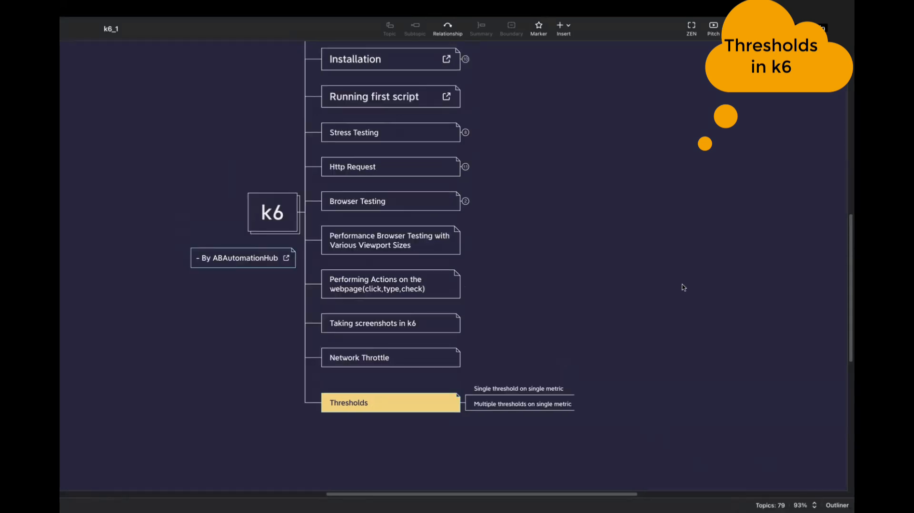
{"action": "mouse_move", "coordinate": [530, 253]}
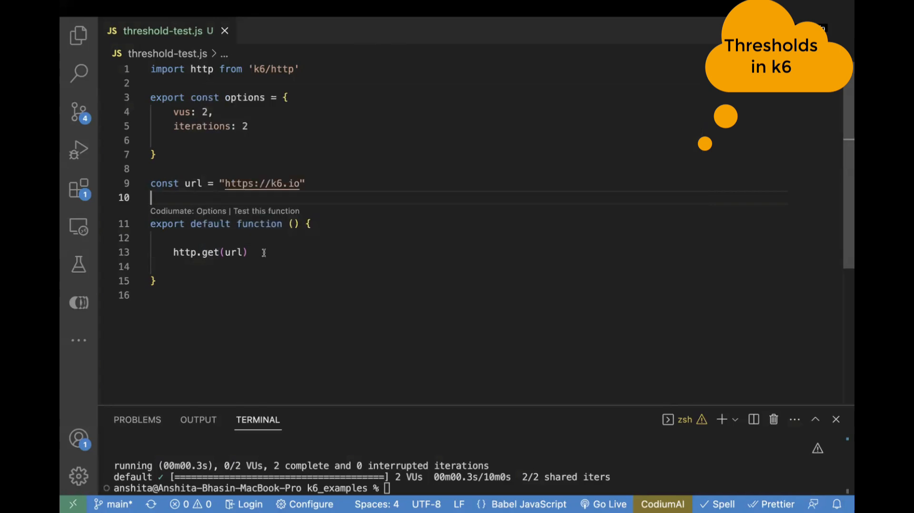
{"action": "mouse_move", "coordinate": [285, 134]}
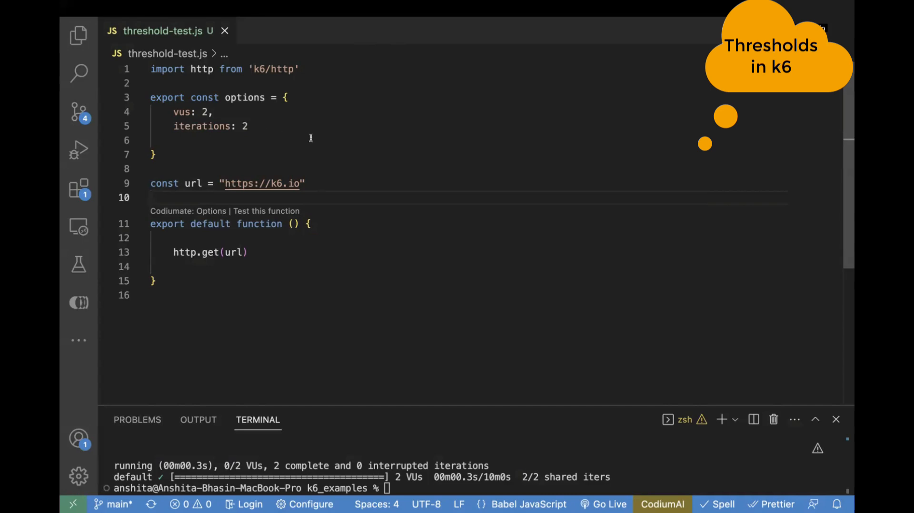
{"action": "mouse_move", "coordinate": [374, 403]}
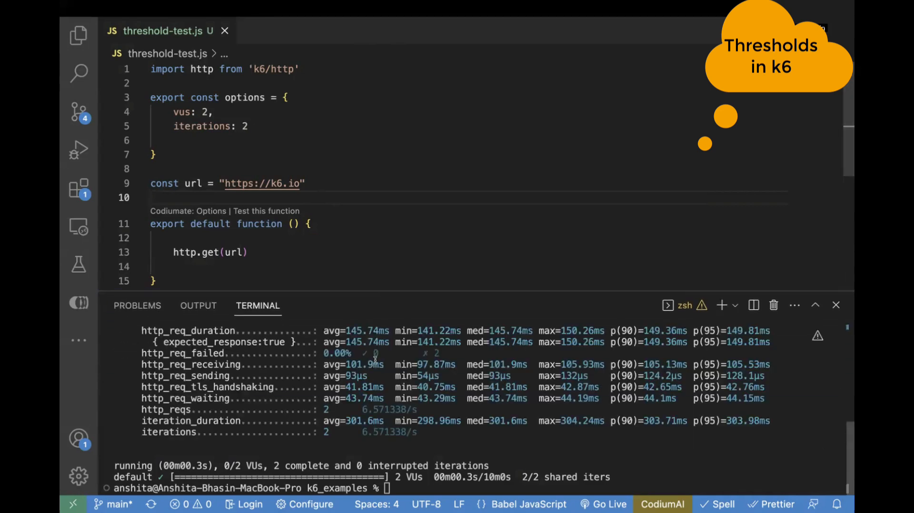
{"action": "scroll", "scroll_direction": "up", "scroll_amount": 3}
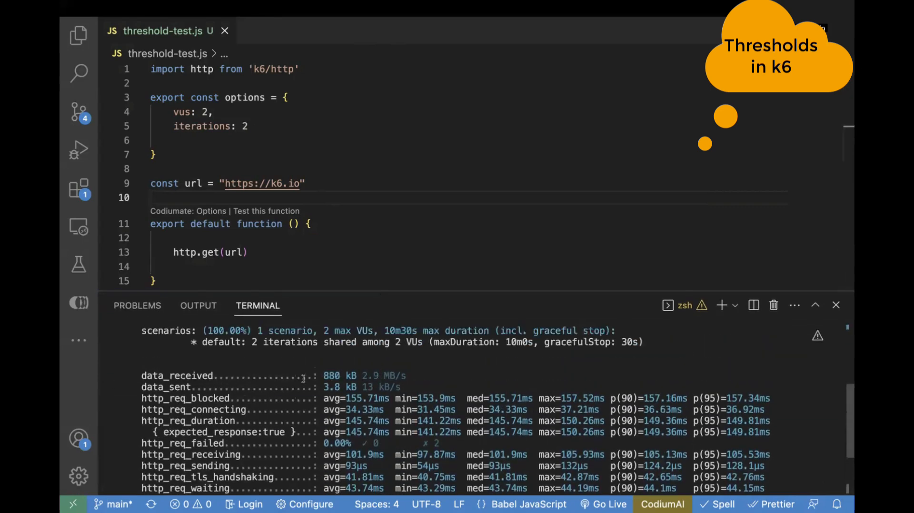
{"action": "scroll", "scroll_direction": "down", "scroll_amount": 3}
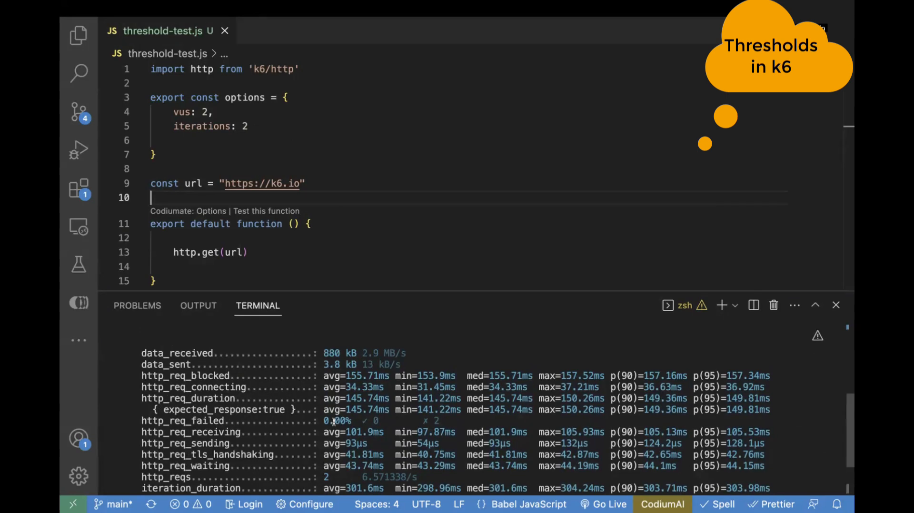
{"action": "scroll", "scroll_direction": "down", "scroll_amount": 3}
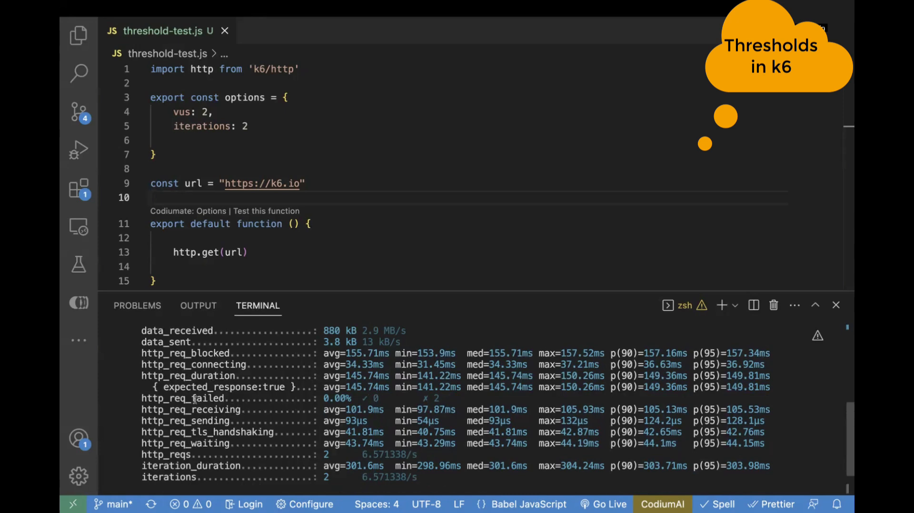
{"action": "double_click", "coordinate": [195, 398]}
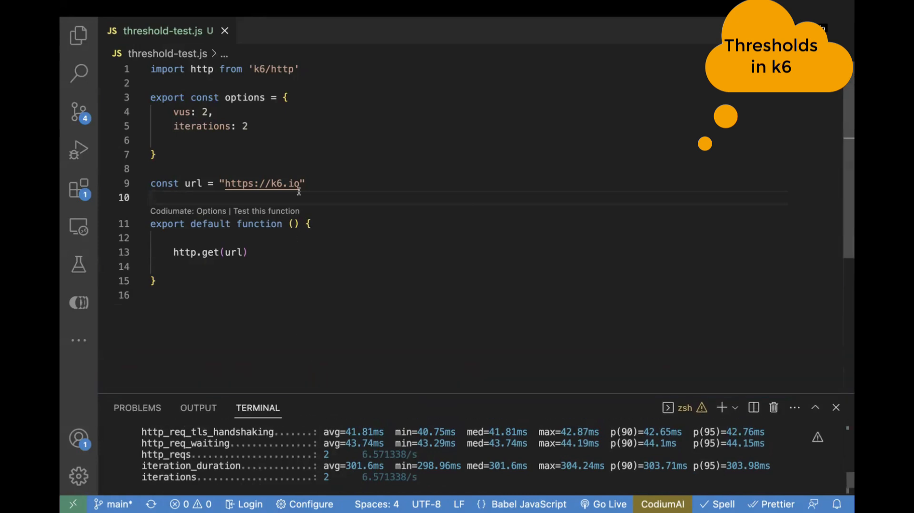
{"action": "mouse_move", "coordinate": [259, 148]}
{"action": "type", "text": ","}
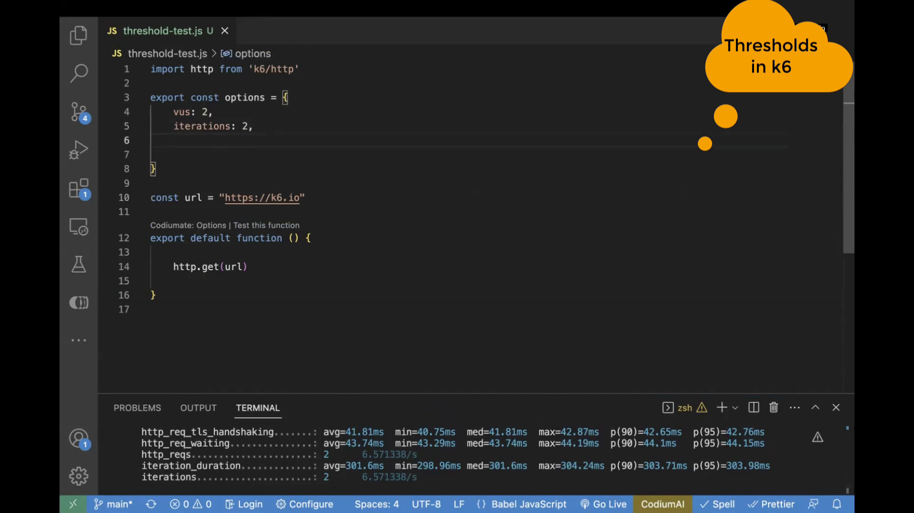
{"action": "type", "text": "thresholds:{"}
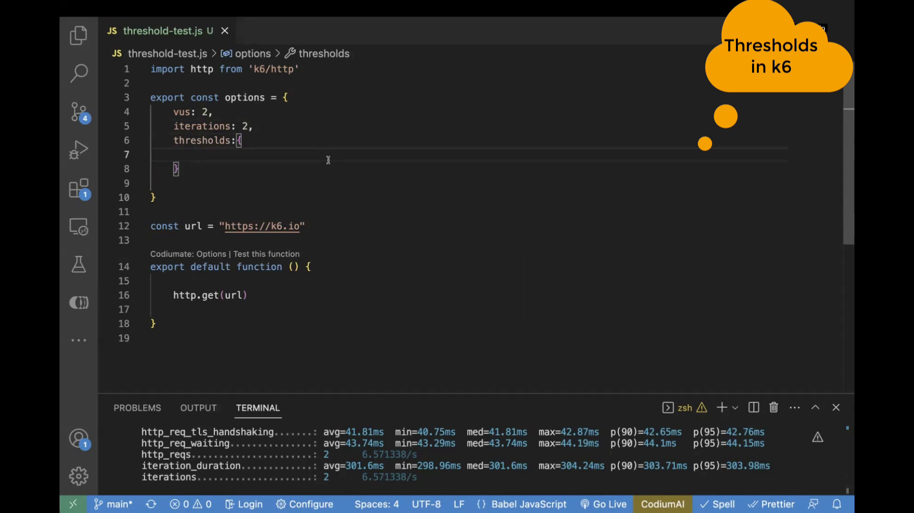
{"action": "type", "text": "http_req_failed:"}
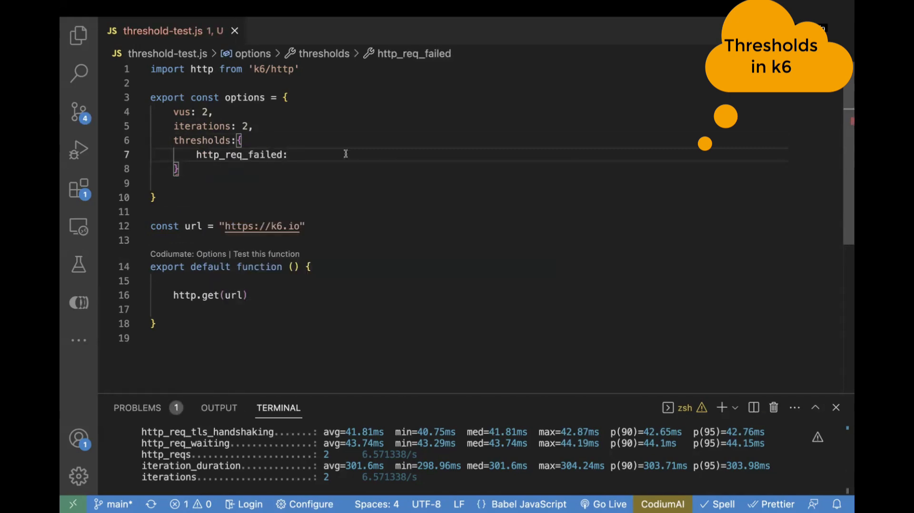
{"action": "type", "text": "['rate']"}
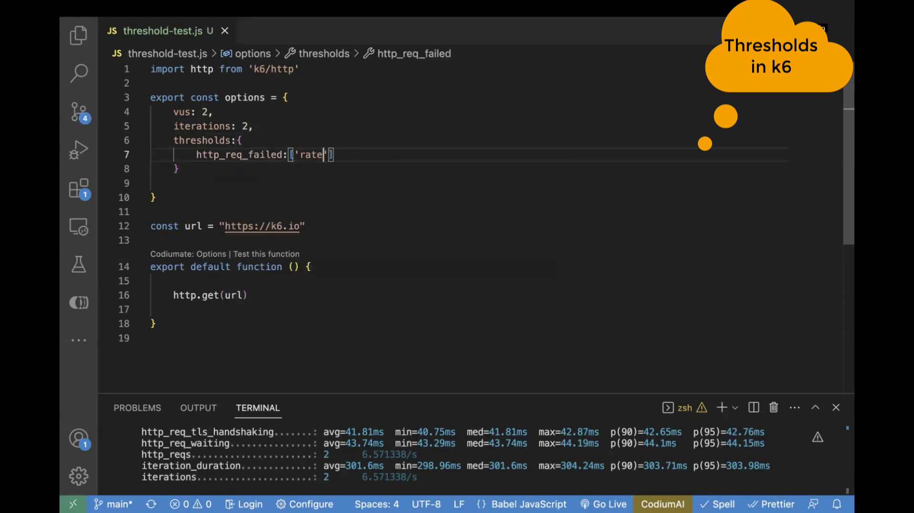
{"action": "type", "text": "<0.0"}
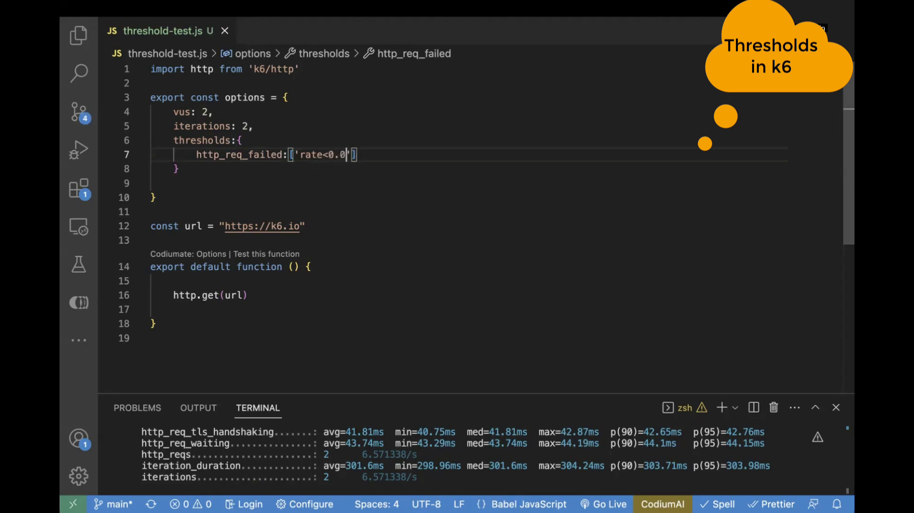
{"action": "type", "text": "1"}
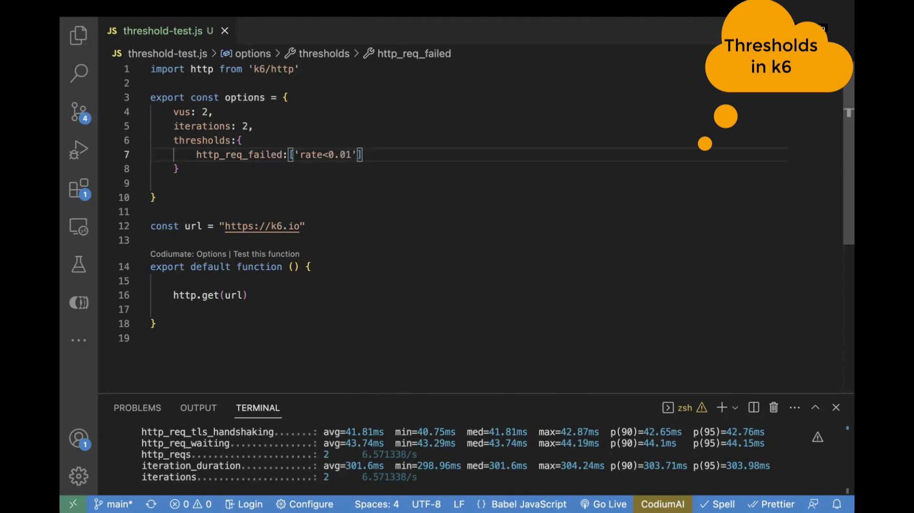
{"action": "type", "text": ","}
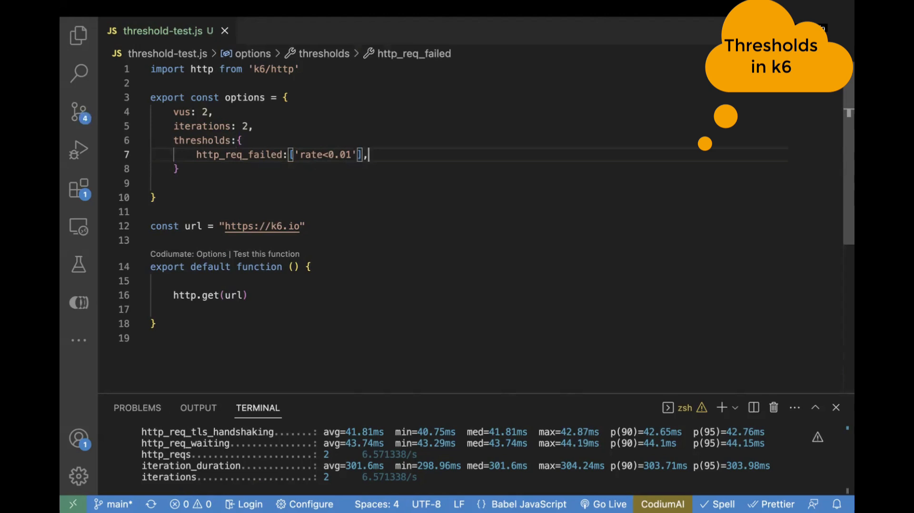
Add http_req_duration: ['p(95)<200'] as a second threshold, removing the extra zero.
{"action": "type", "text": "http_req_duration:["}
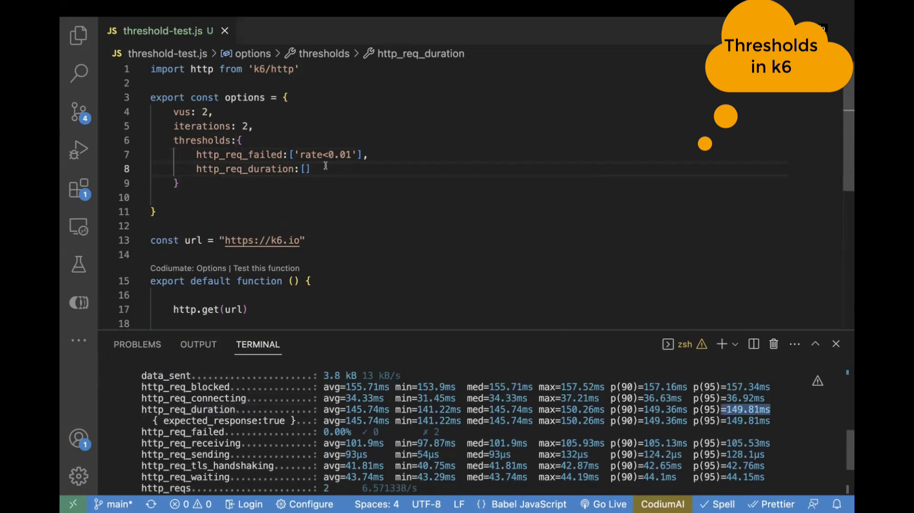
{"action": "mouse_move", "coordinate": [366, 192]}
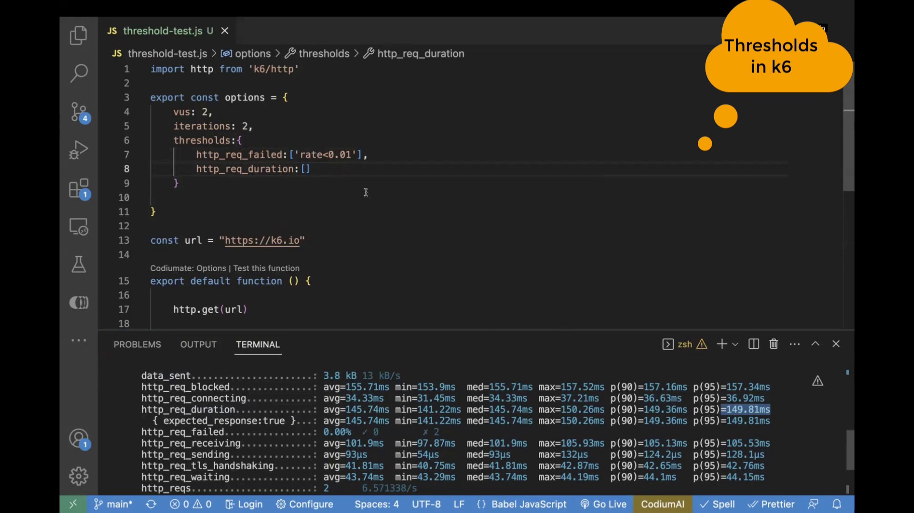
{"action": "left_click", "coordinate": [305, 169]}
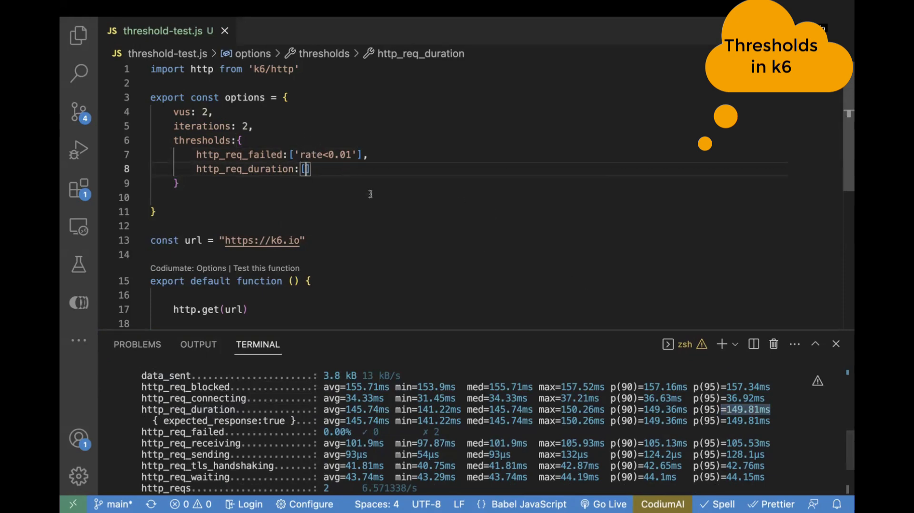
{"action": "type", "text": "''"}
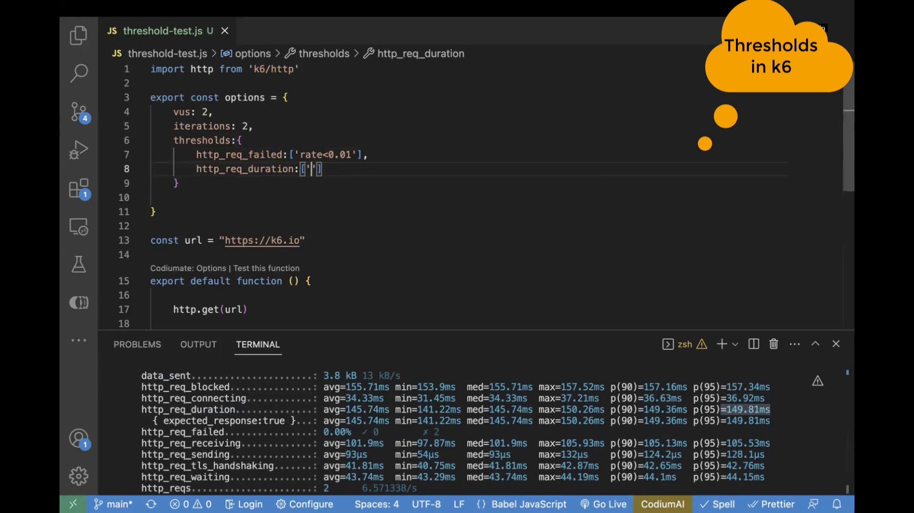
{"action": "type", "text": "p(95"}
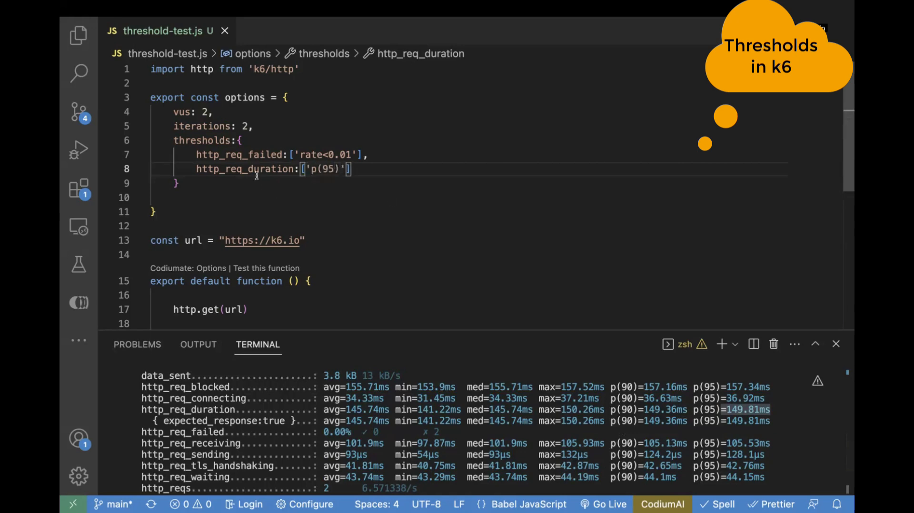
{"action": "mouse_move", "coordinate": [394, 198]}
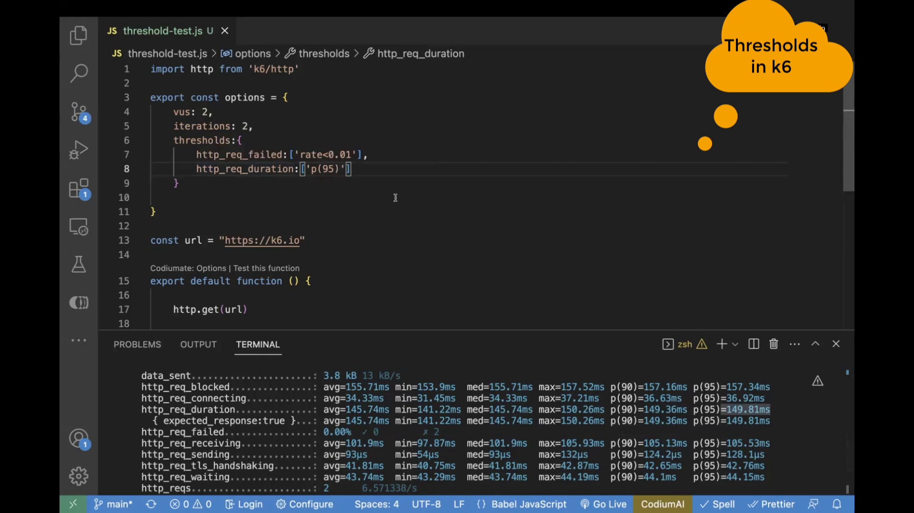
{"action": "type", "text": "<200"}
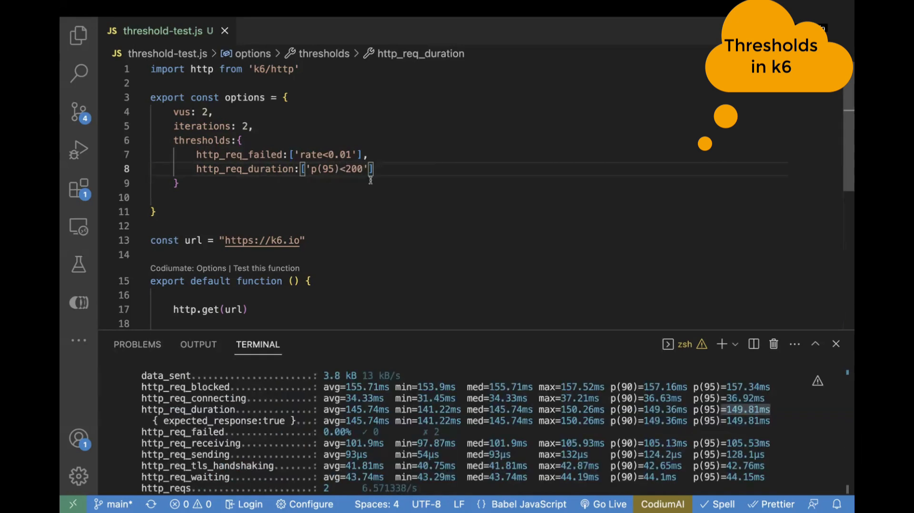
{"action": "type", "text": "0"}
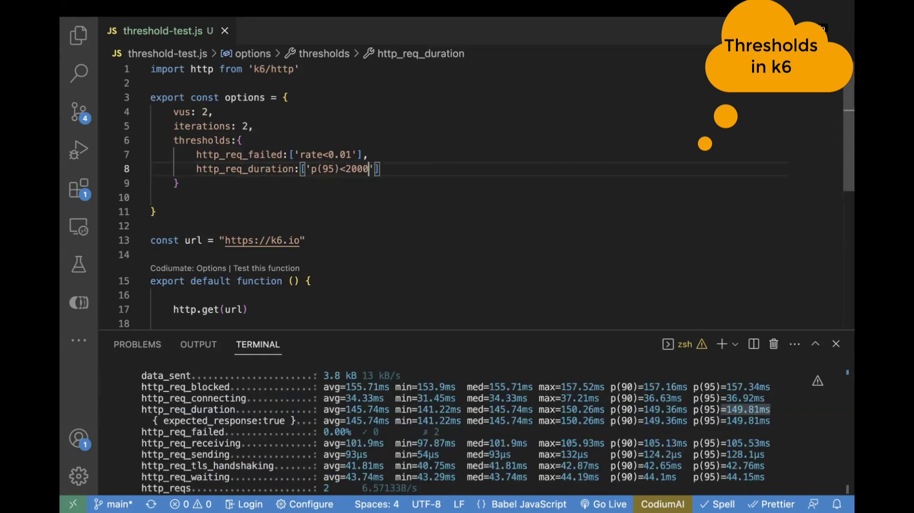
{"action": "key", "text": "Backspace"}
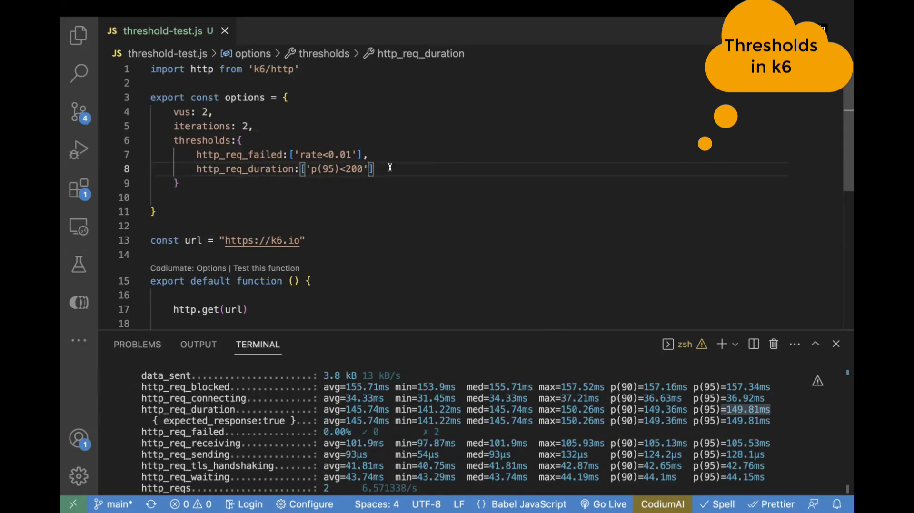
{"action": "mouse_move", "coordinate": [400, 326]}
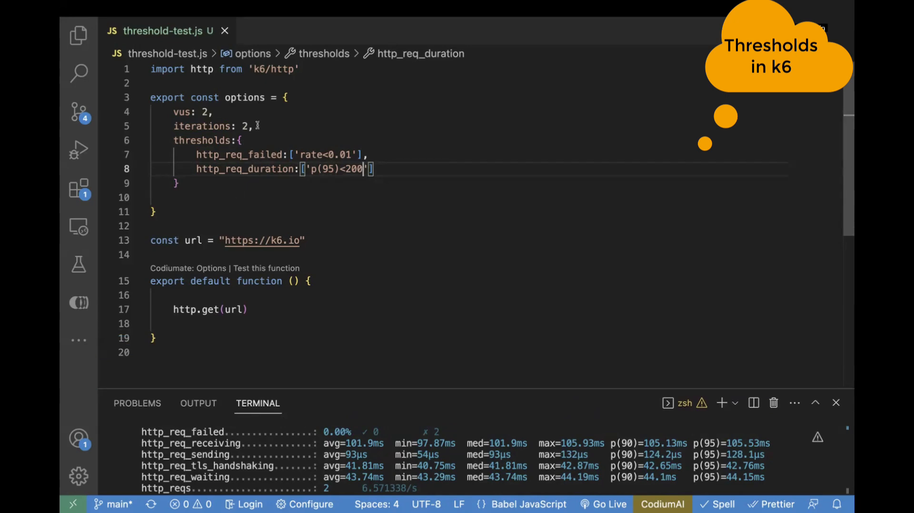
{"action": "mouse_move", "coordinate": [239, 154]}
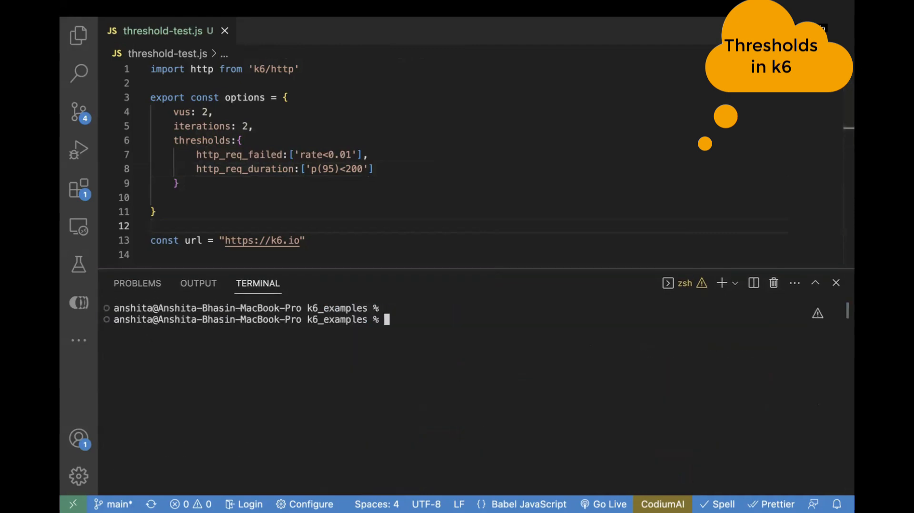
Run k6 on threshold-test.js, then change the p(95) duration limit to 100.
{"action": "type", "text": "k6 run"}
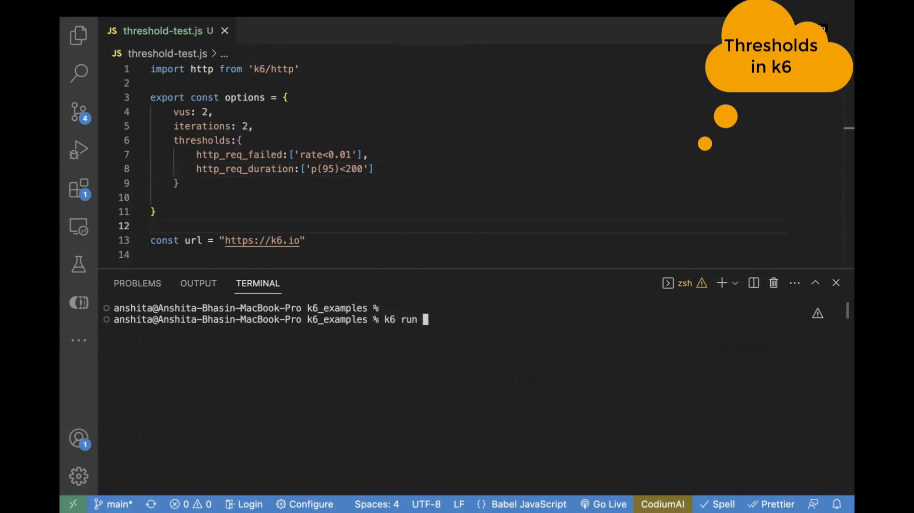
{"action": "type", "text": "threshold-test.js"}
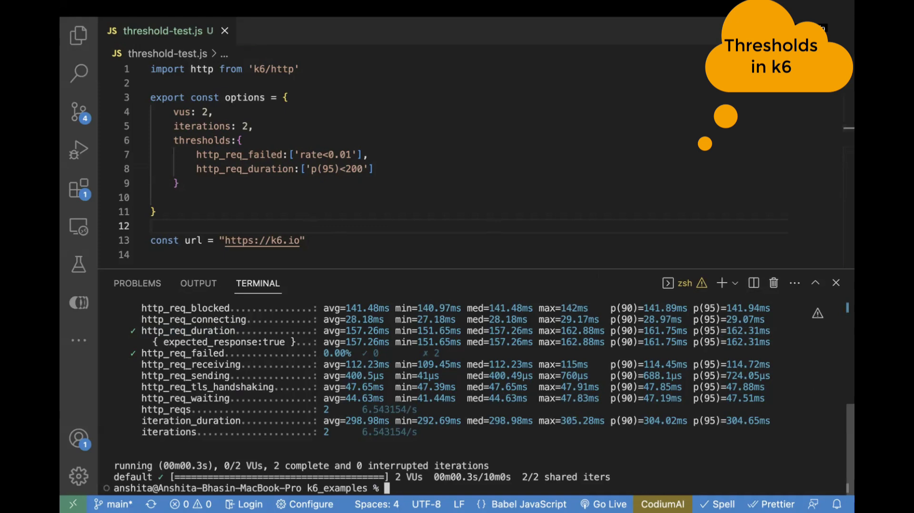
{"action": "mouse_move", "coordinate": [299, 447]}
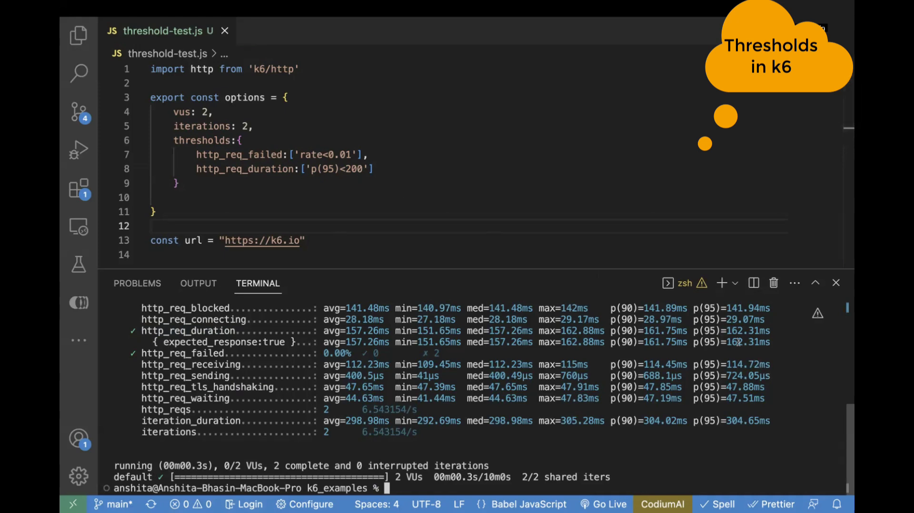
{"action": "double_click", "coordinate": [336, 169]}
{"action": "type", "text": "1"}
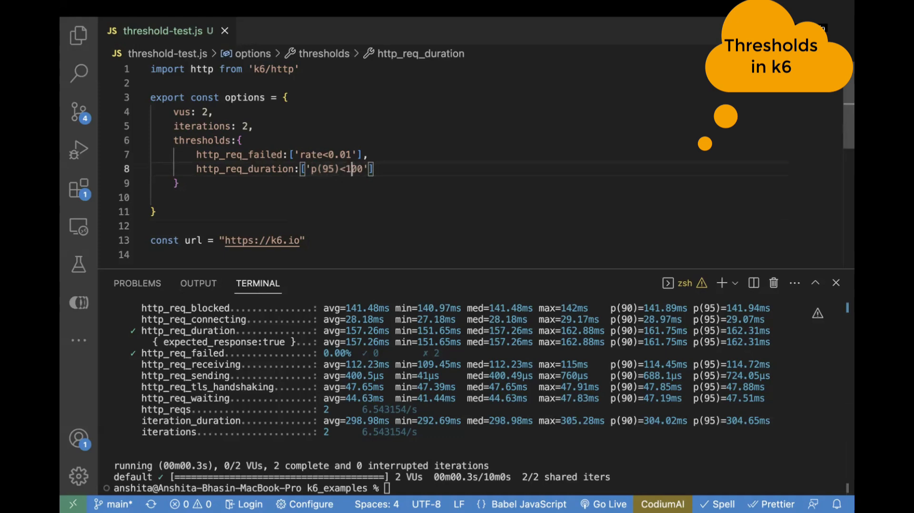
{"action": "type", "text": "0"}
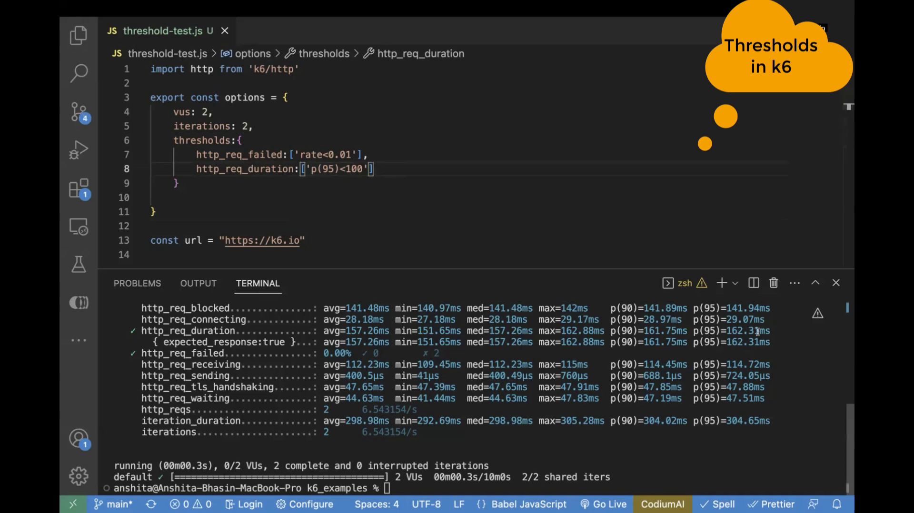
{"action": "mouse_move", "coordinate": [531, 230]}
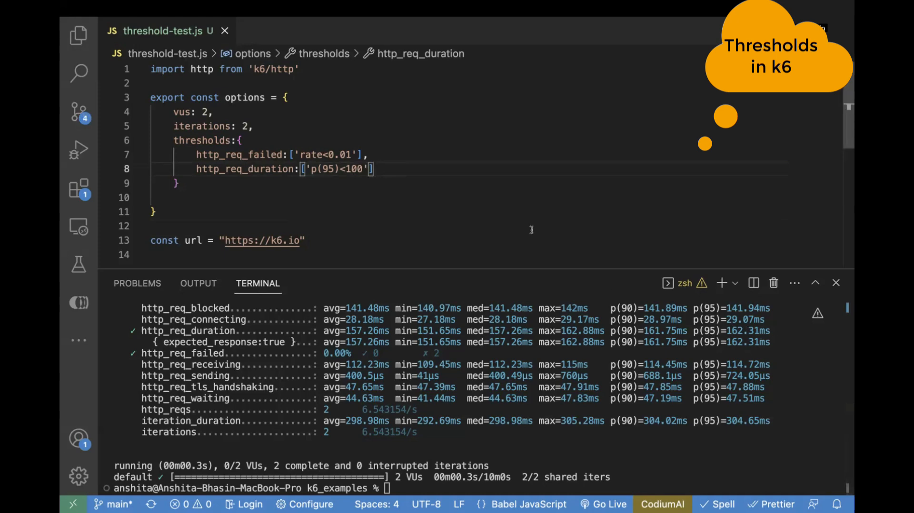
{"action": "mouse_move", "coordinate": [417, 479]}
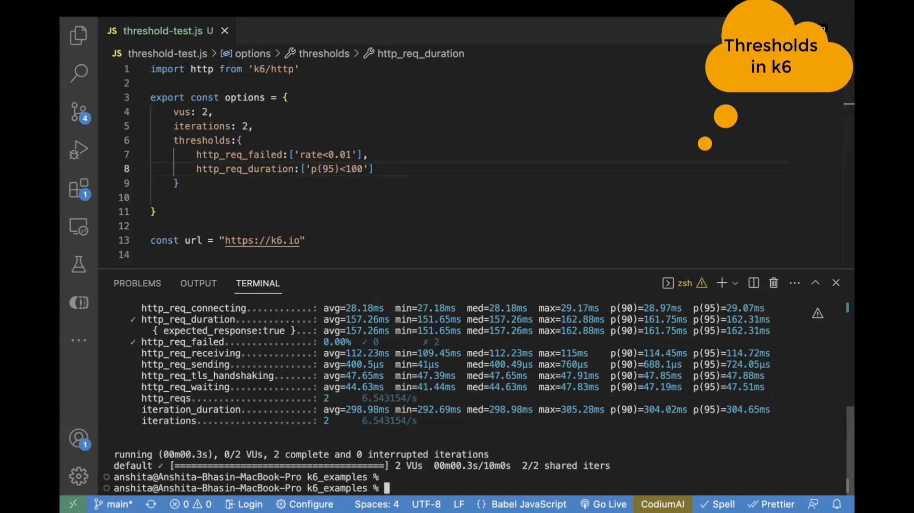
Run k6 run threshold-test.js to see the p(95)<100 threshold crossed, then retype 200.
{"action": "type", "text": "k6 run threshold-test.js"}
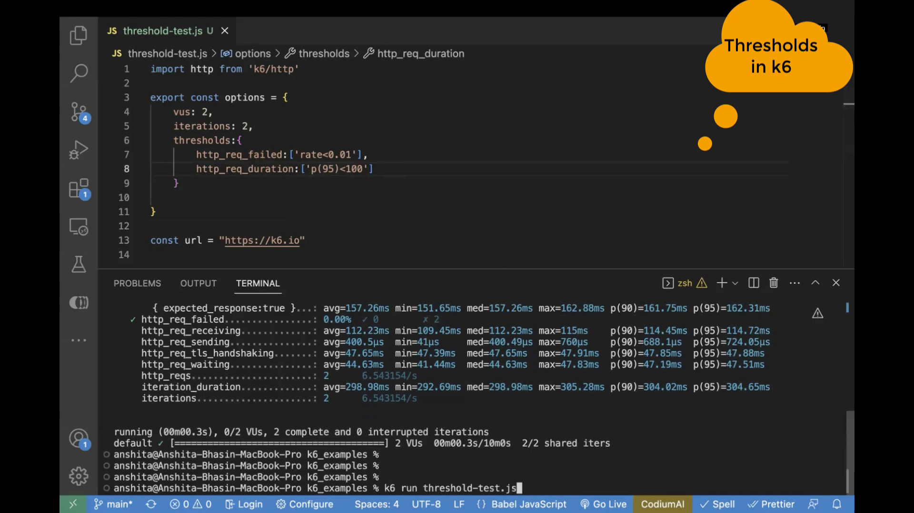
{"action": "key", "text": "Return"}
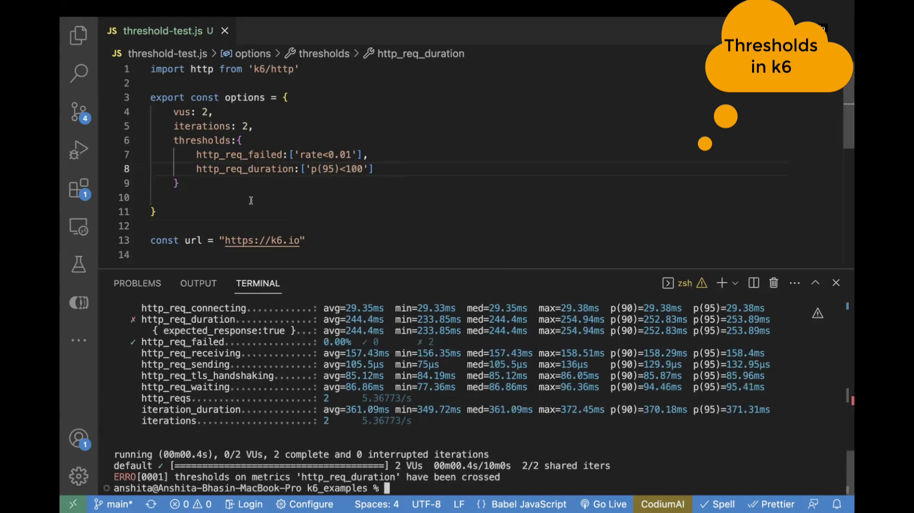
{"action": "mouse_move", "coordinate": [131, 318]}
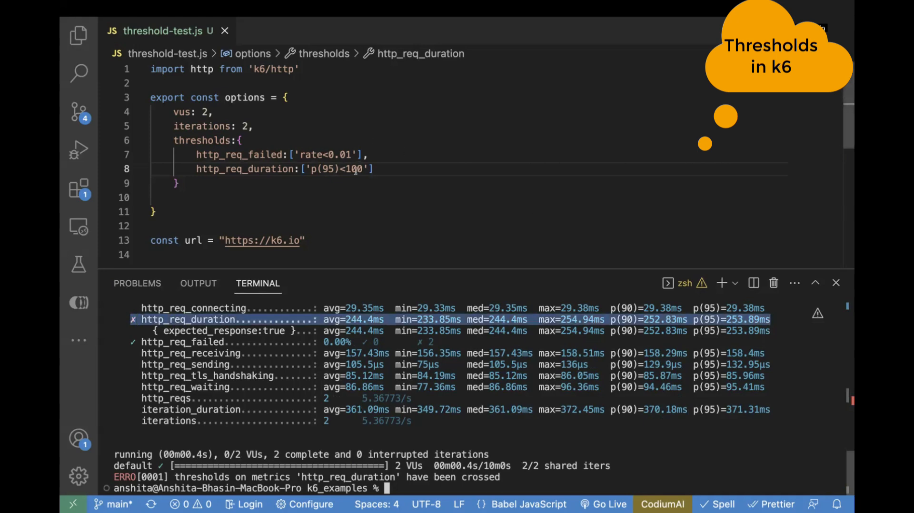
{"action": "mouse_move", "coordinate": [350, 192]}
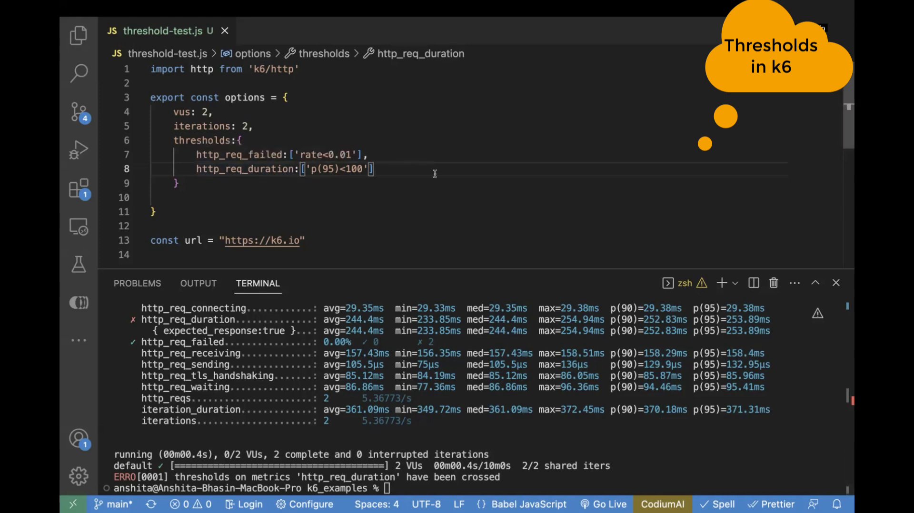
{"action": "type", "text": "200"}
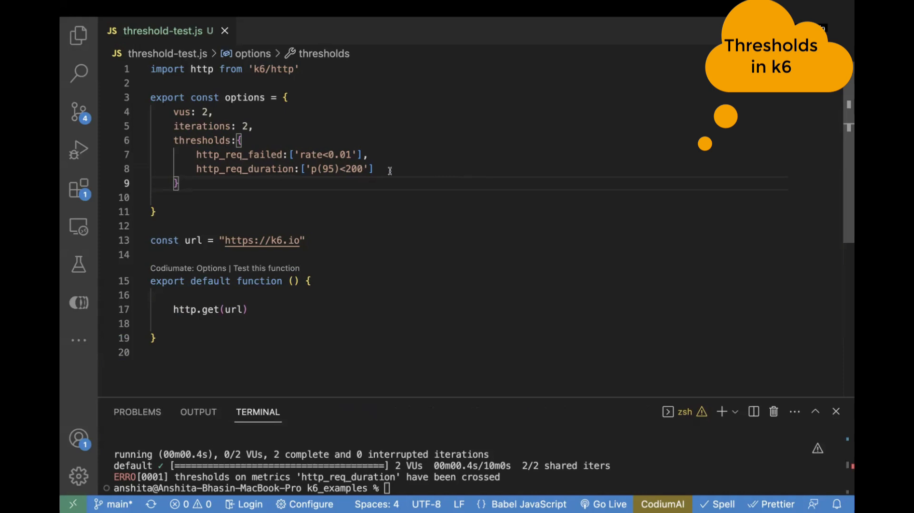
{"action": "mouse_move", "coordinate": [227, 169]}
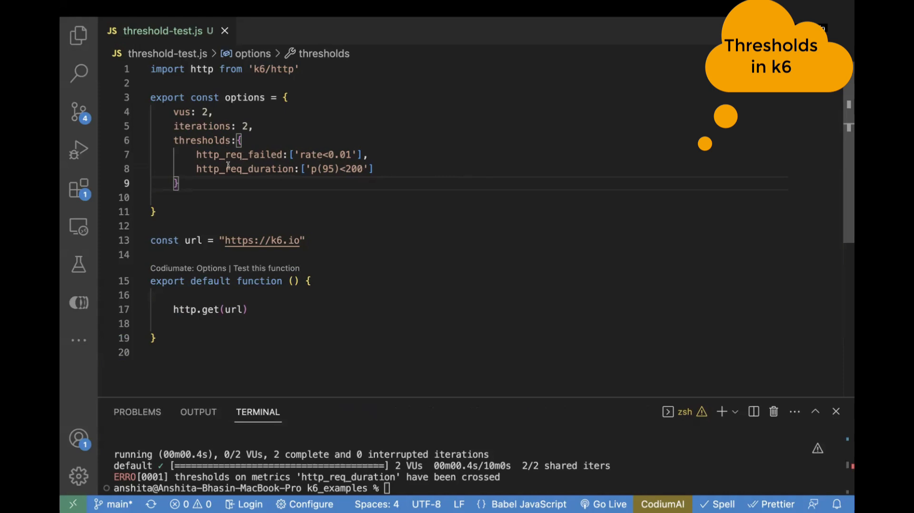
Select the p(95) limit on line 8 so it reads 200 again.
{"action": "double_click", "coordinate": [244, 169]}
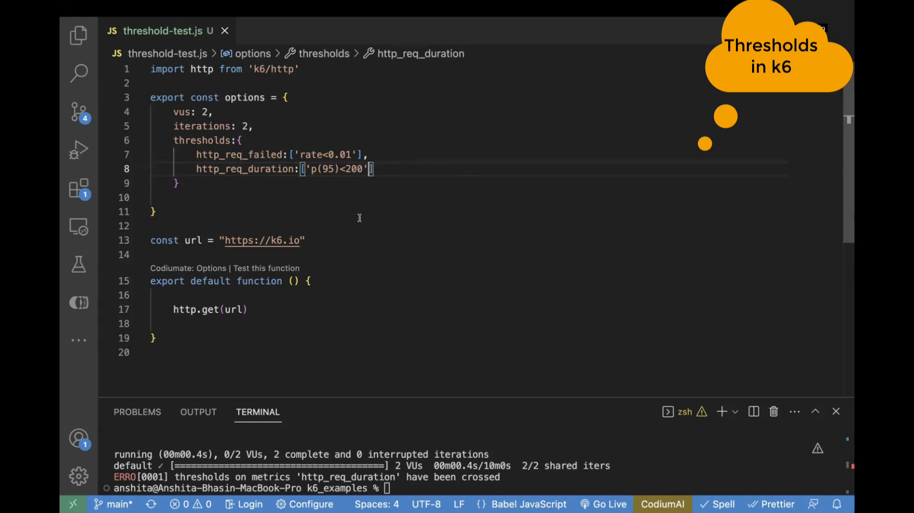
Append 'p(90)<195' and 'p(99)<300' to the http_req_duration array.
{"action": "type", "text": ",'"}
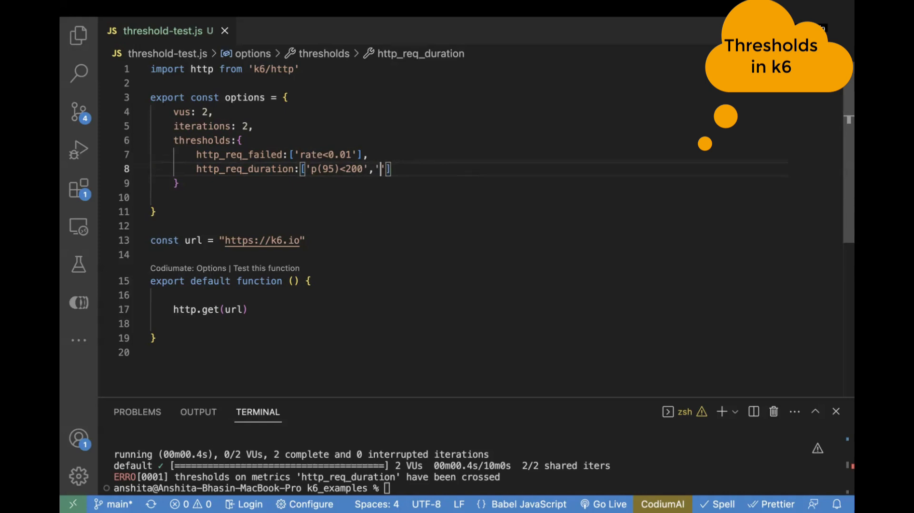
{"action": "type", "text": "p("}
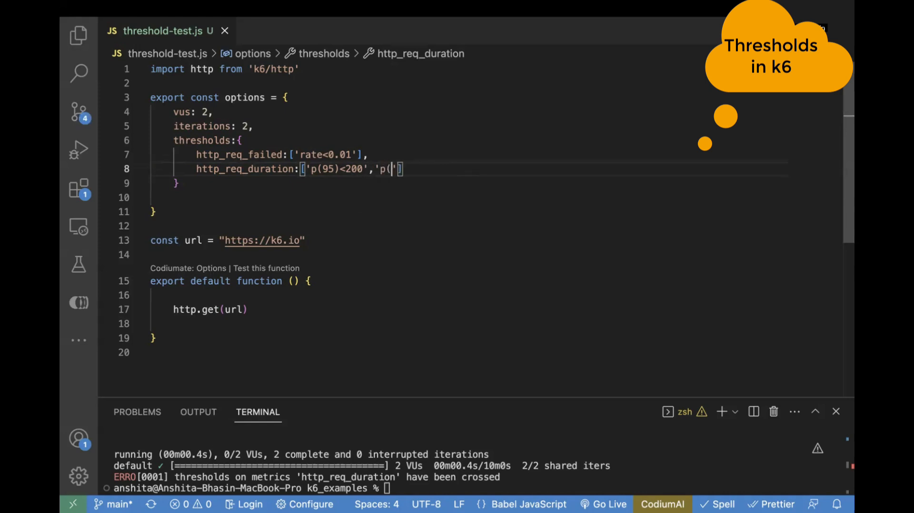
{"action": "type", "text": "90)"}
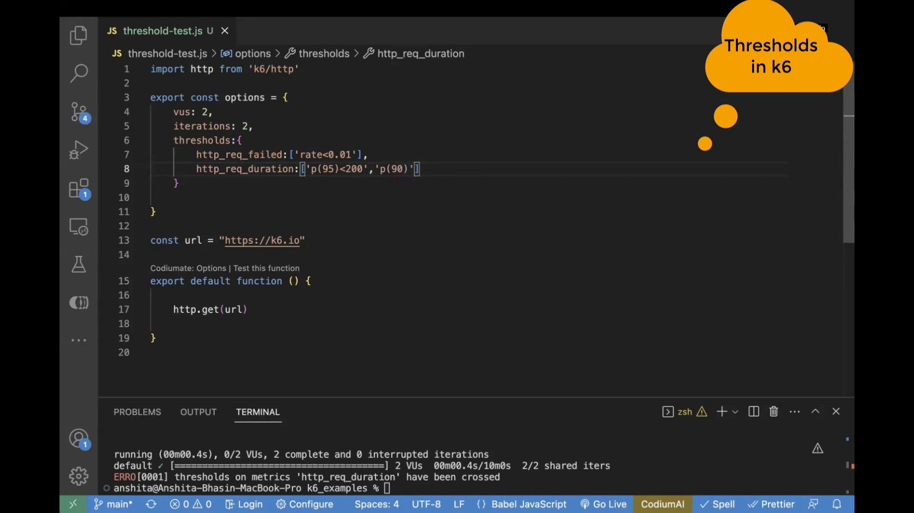
{"action": "type", "text": "<"}
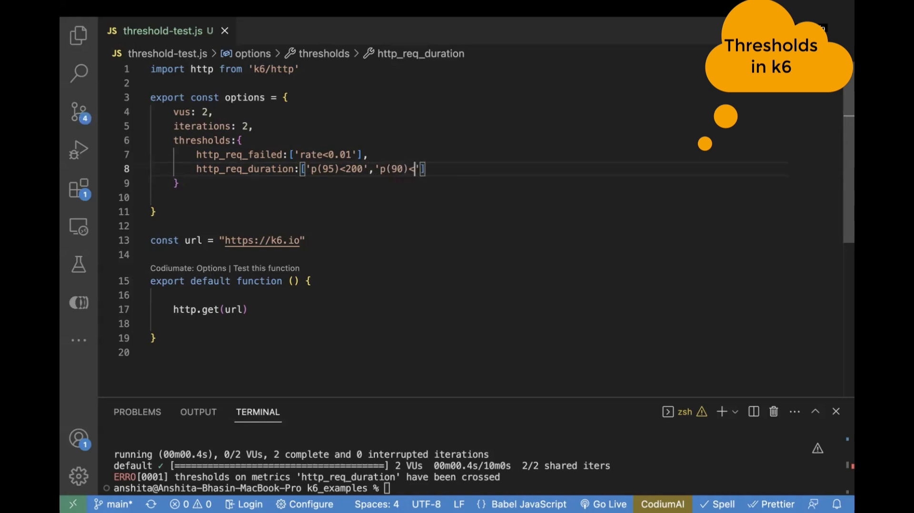
{"action": "type", "text": "195'"}
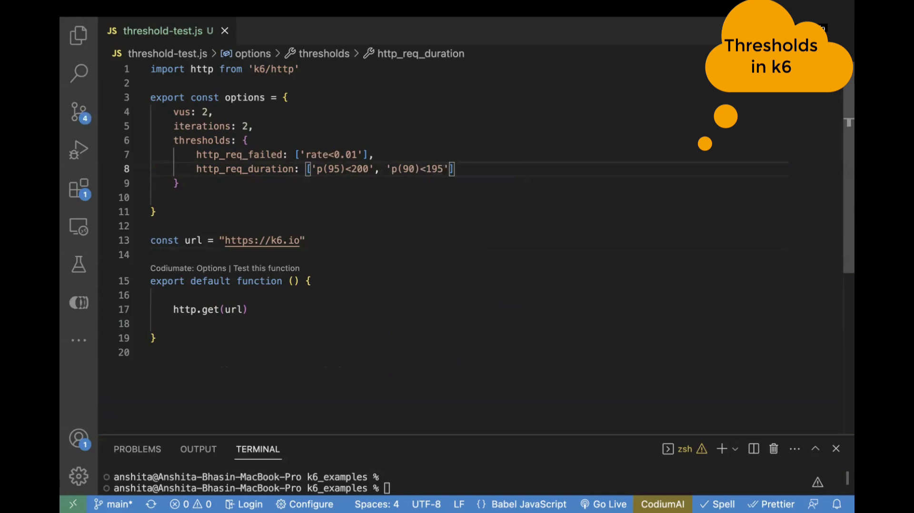
{"action": "type", "text": ",''"}
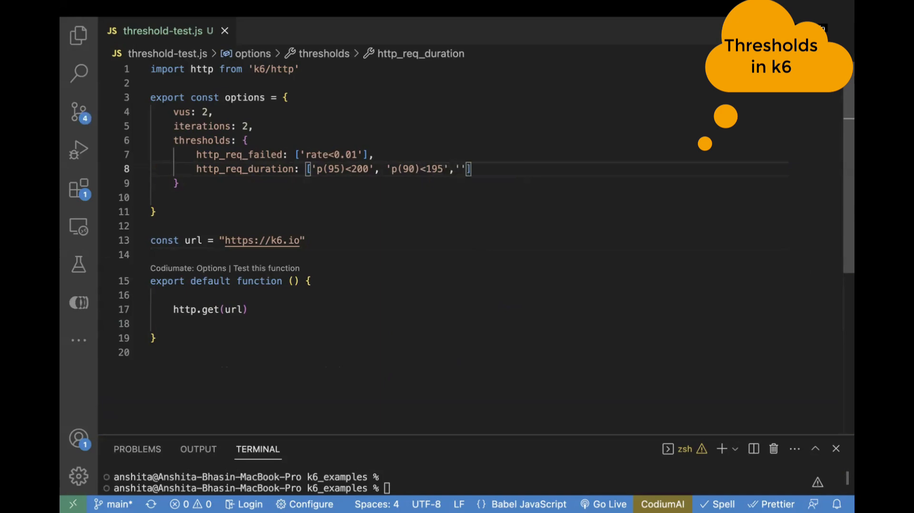
{"action": "type", "text": "p(99"}
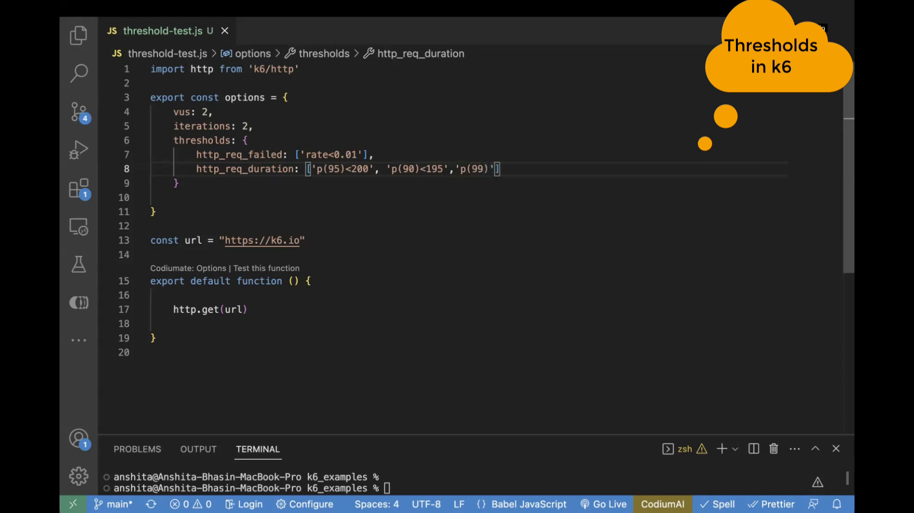
{"action": "type", "text": "<"}
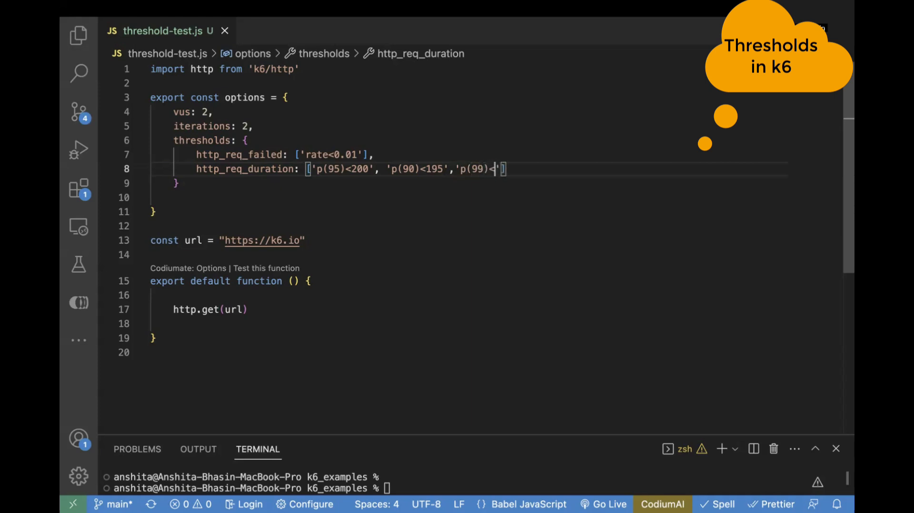
{"action": "type", "text": "300']"}
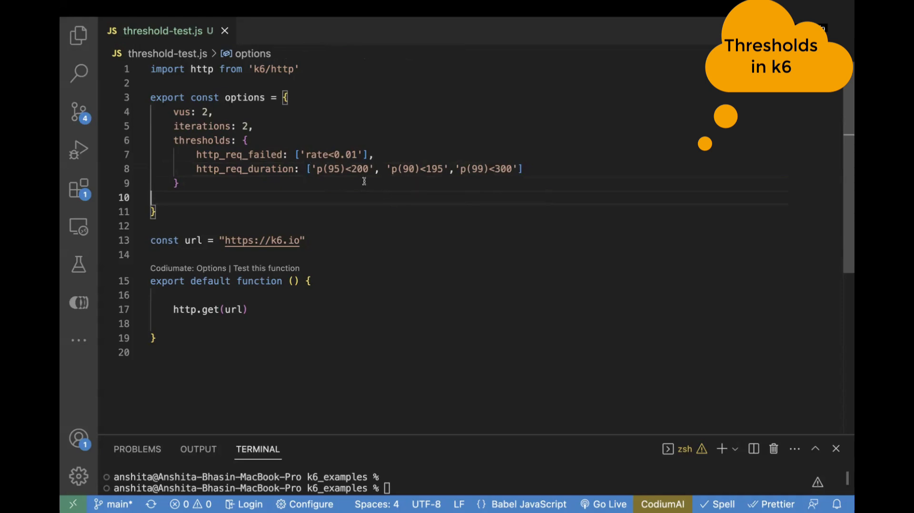
{"action": "mouse_move", "coordinate": [465, 197]}
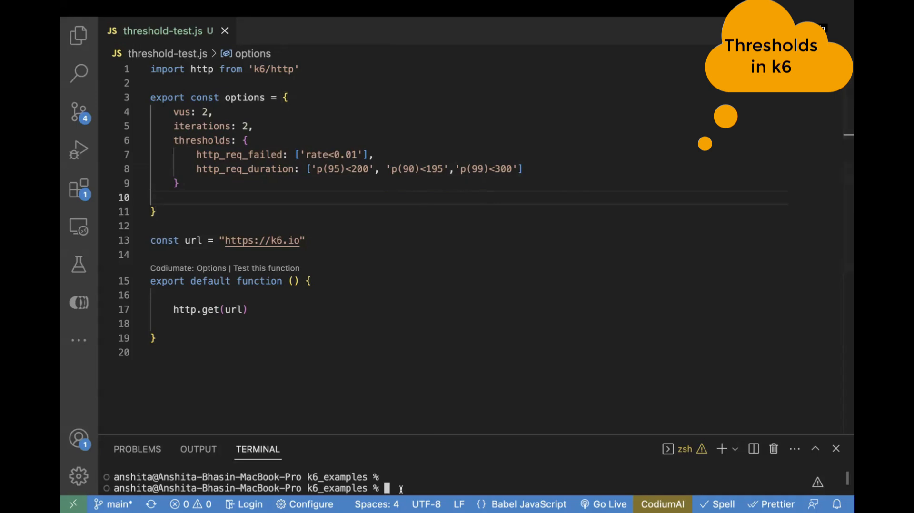
Rerun k6 run threshold-test.js and inspect the threshold results in the terminal.
{"action": "type", "text": "k6 run threshold-test.js"}
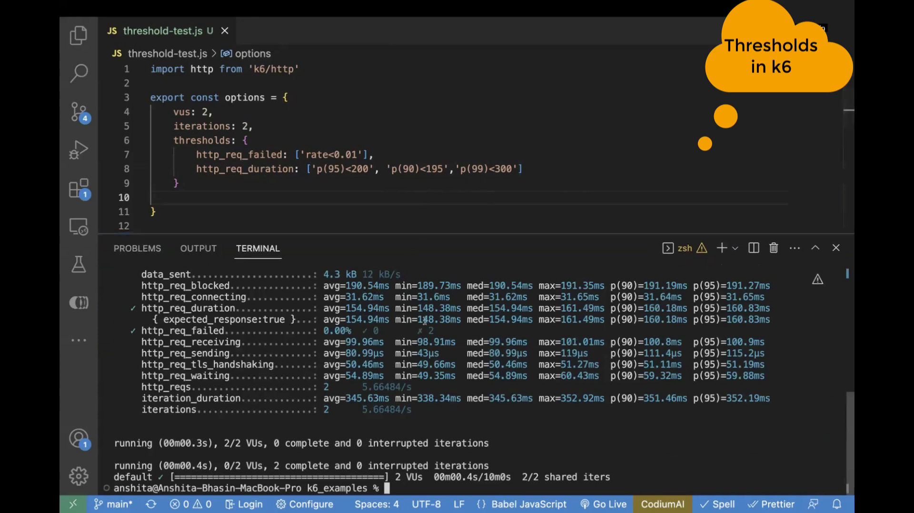
{"action": "double_click", "coordinate": [187, 308]}
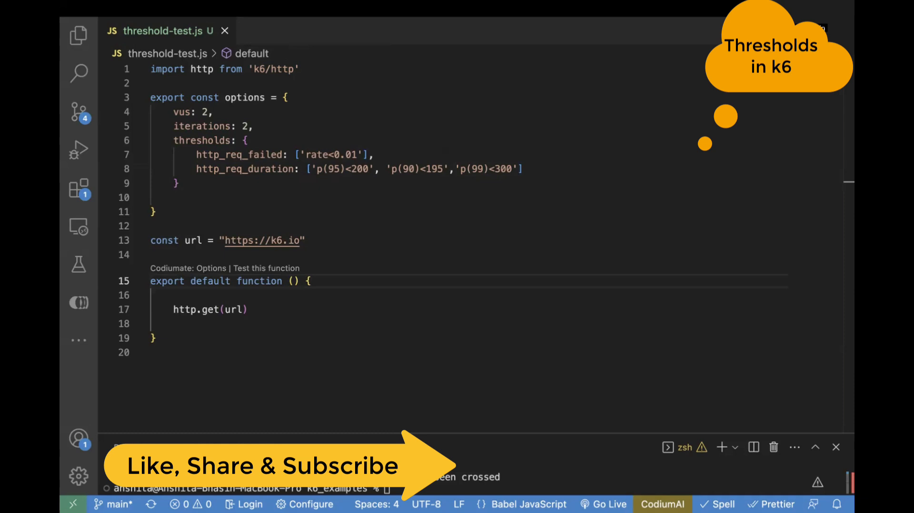
{"action": "mouse_move", "coordinate": [604, 270]}
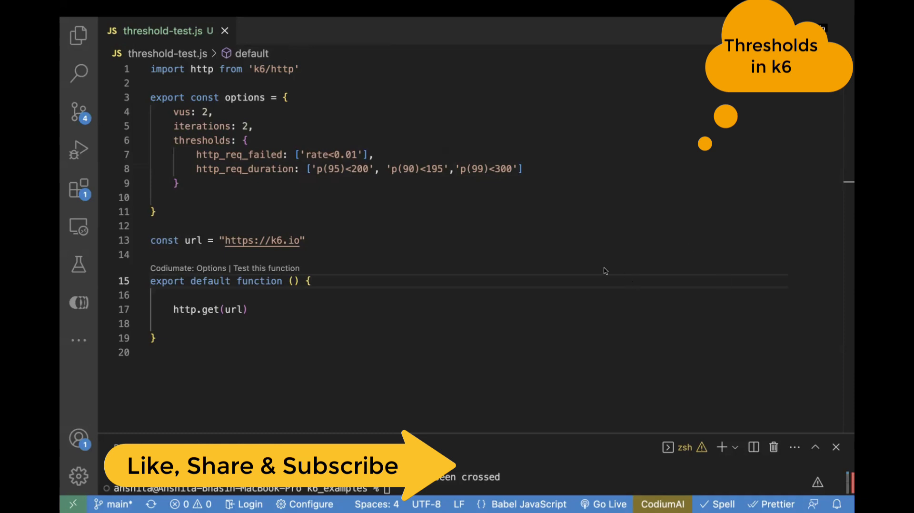
{"action": "mouse_move", "coordinate": [440, 204]}
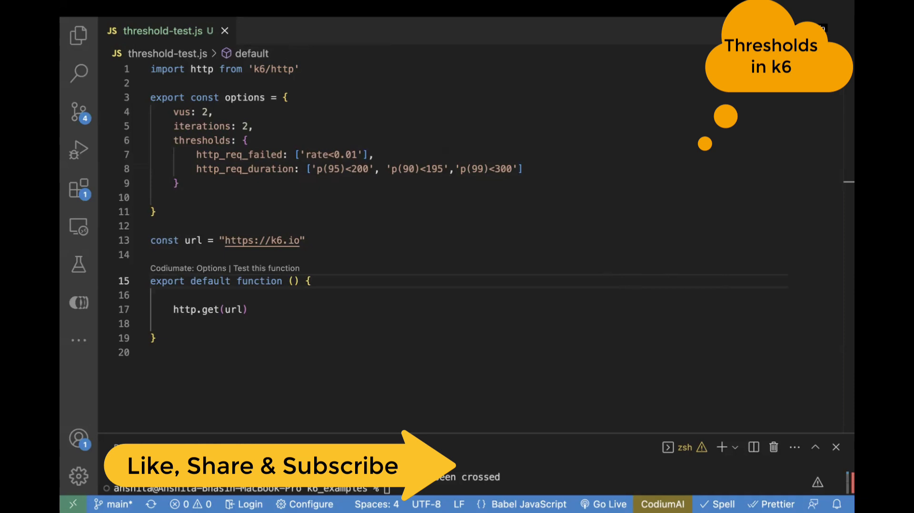
{"action": "mouse_move", "coordinate": [237, 173]}
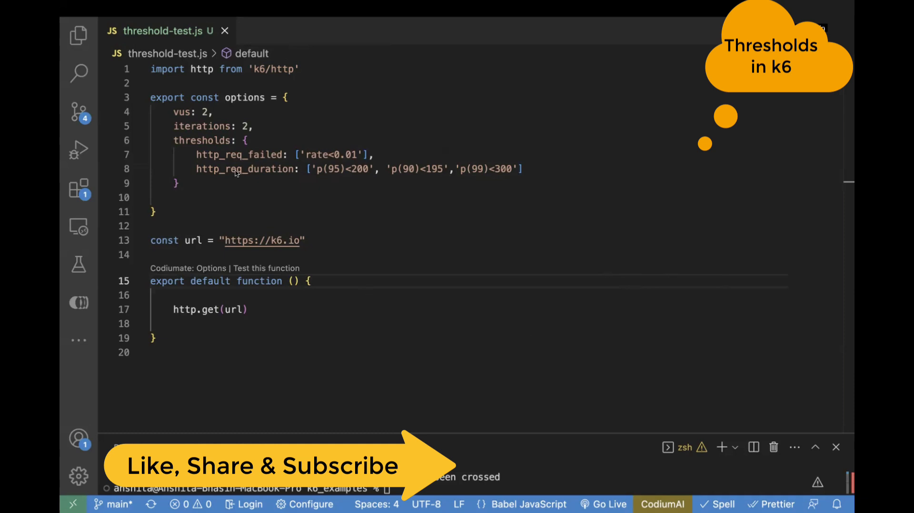
{"action": "mouse_move", "coordinate": [264, 170]}
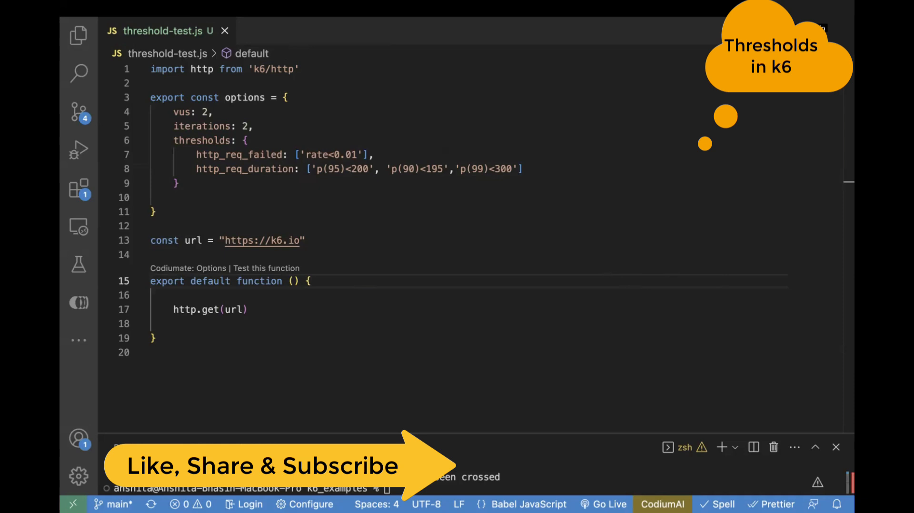
{"action": "mouse_move", "coordinate": [633, 224]}
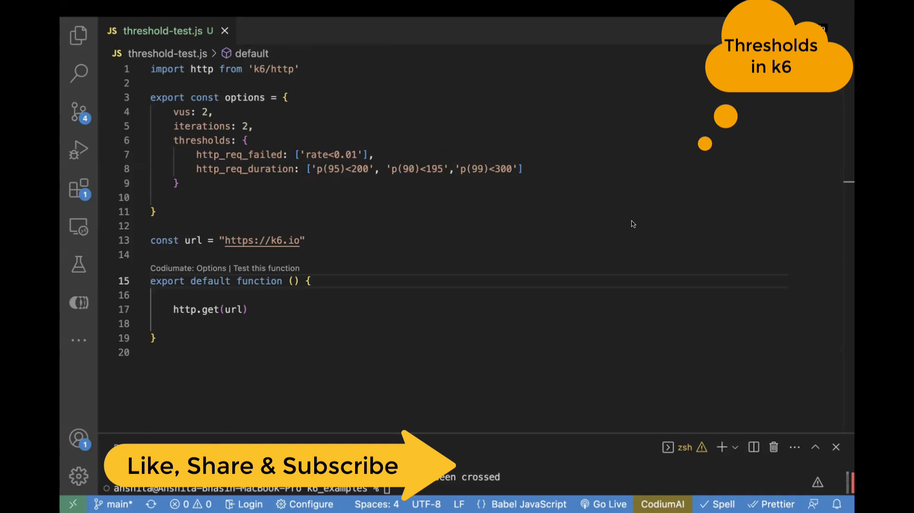